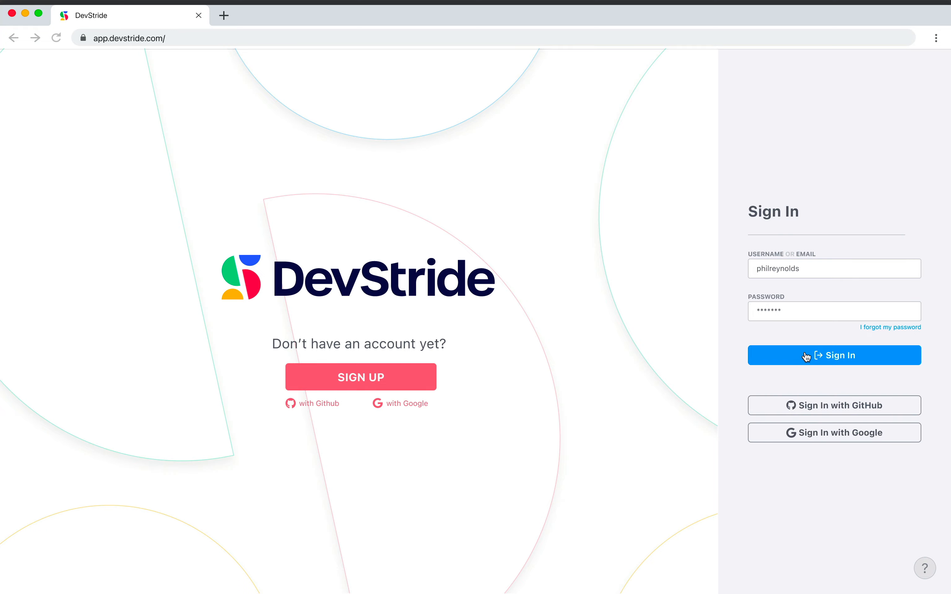
Step: Sign in to DevStride with the pre-filled credentials
left_click(834, 355)
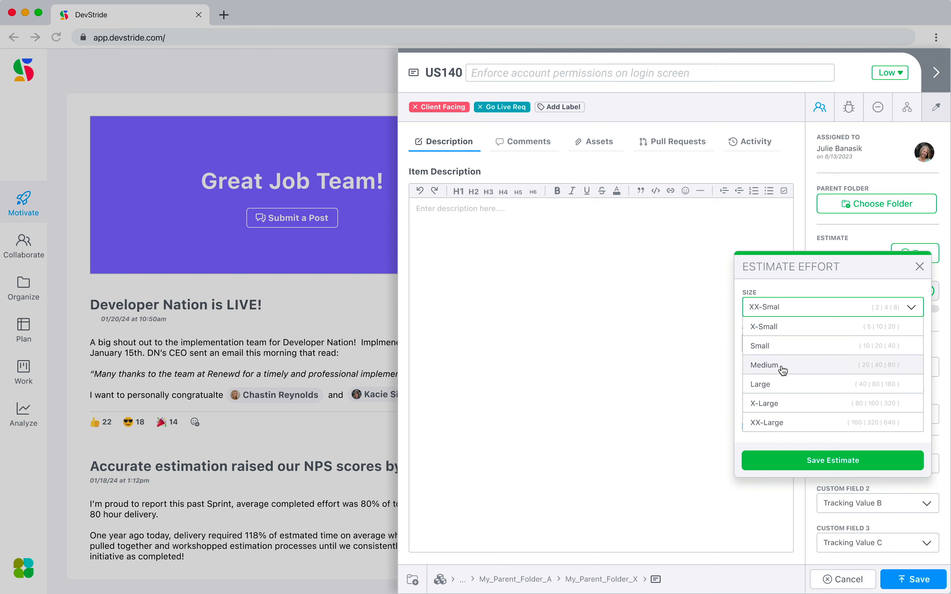
Step: Choose Medium size, giving 20/40/80 hour values and a 43 hrs estimate
left_click(764, 364)
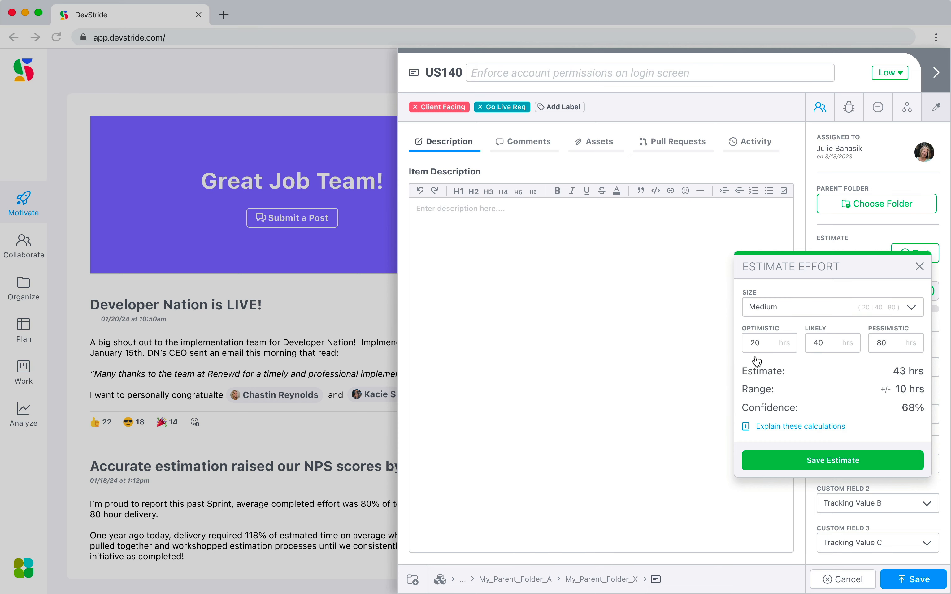
mouse_move(905, 329)
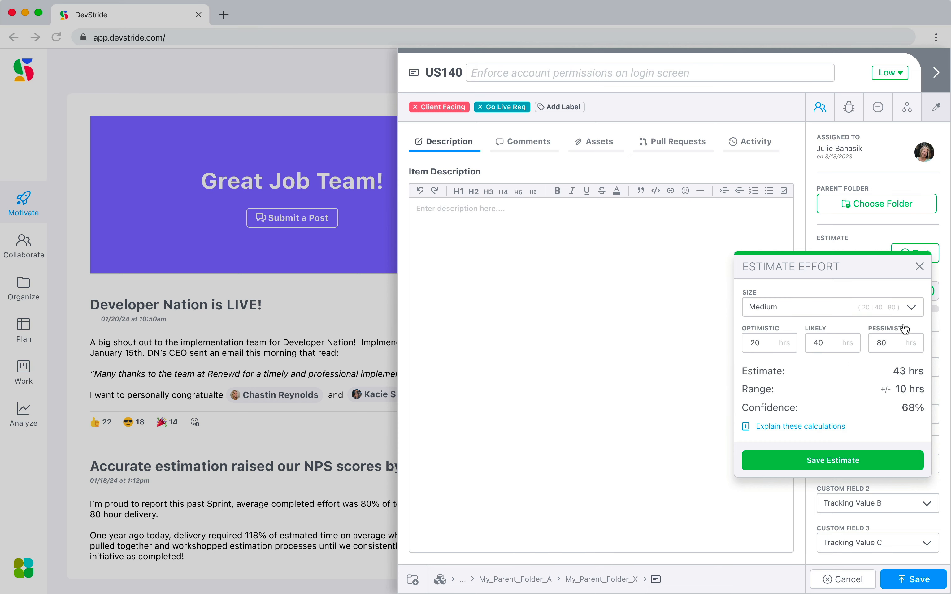
mouse_move(760, 327)
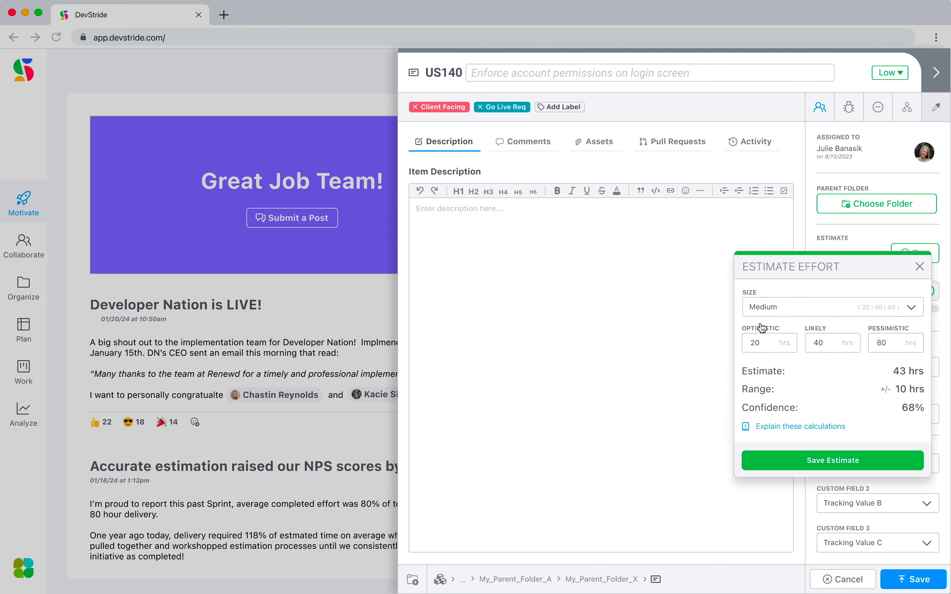
mouse_move(910, 420)
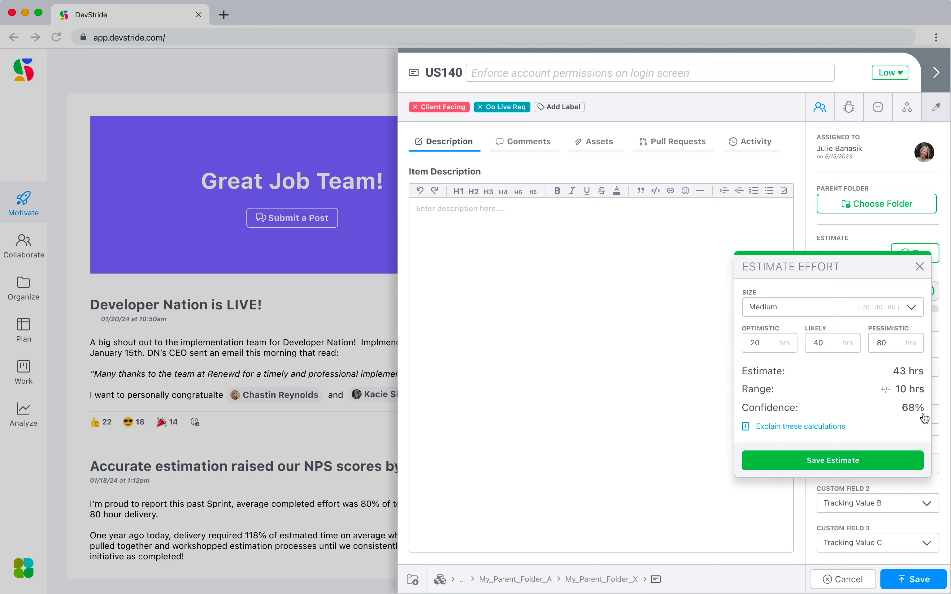
mouse_move(770, 362)
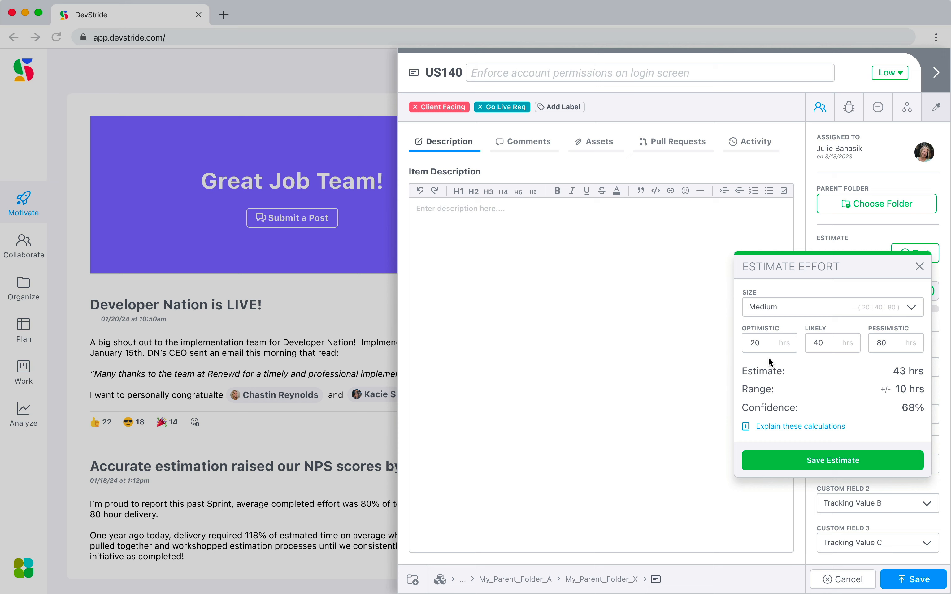
mouse_move(896, 352)
type("120")
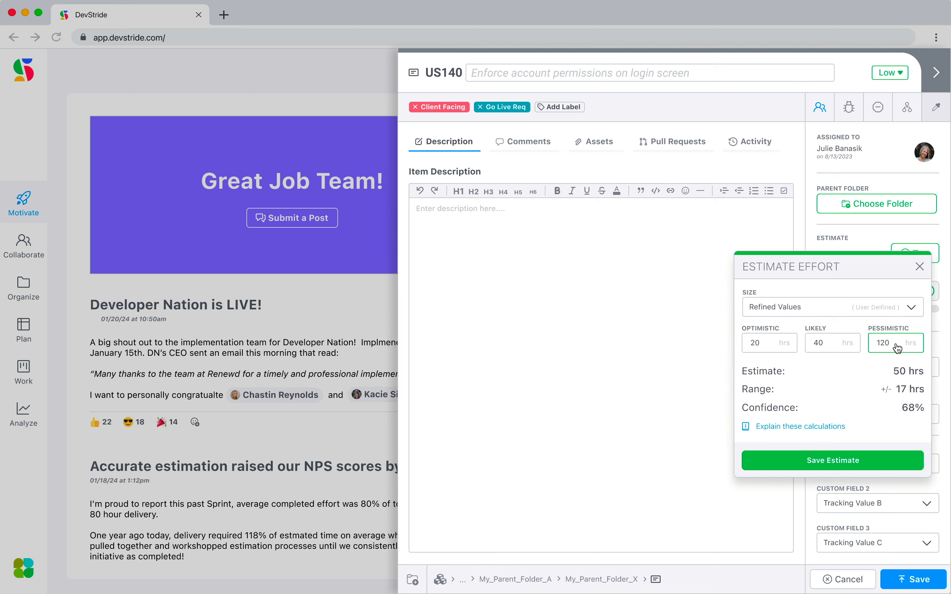
mouse_move(909, 380)
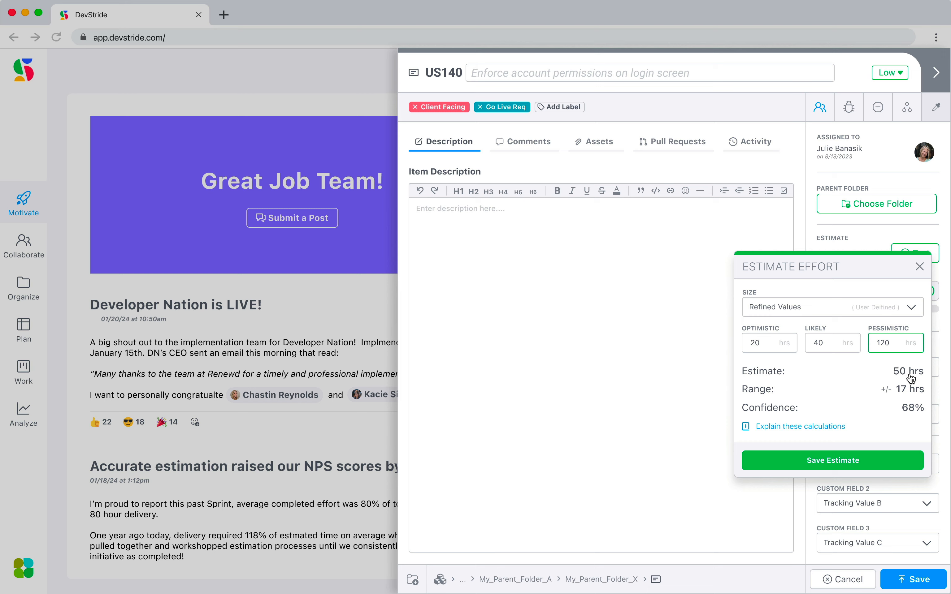
mouse_move(916, 417)
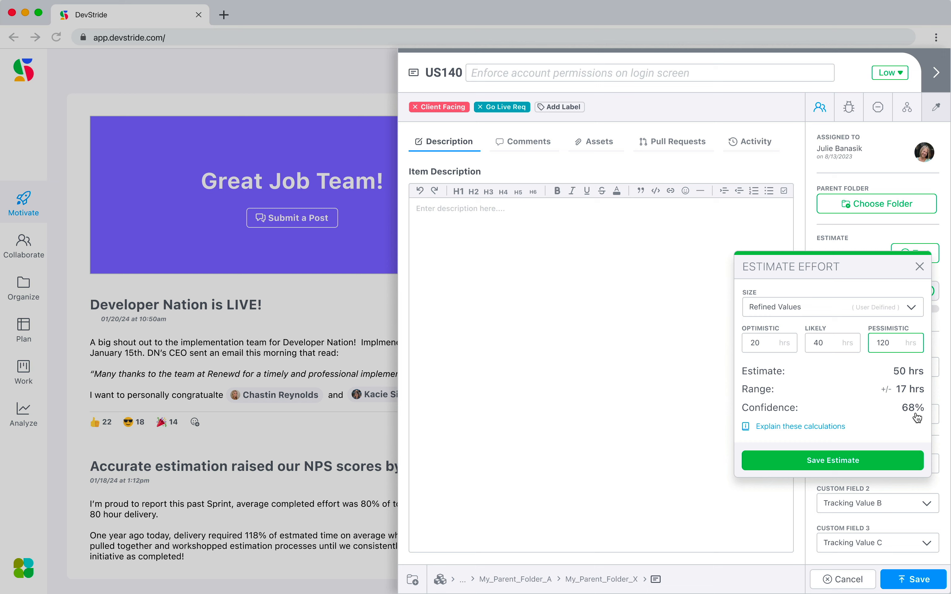
mouse_move(769, 308)
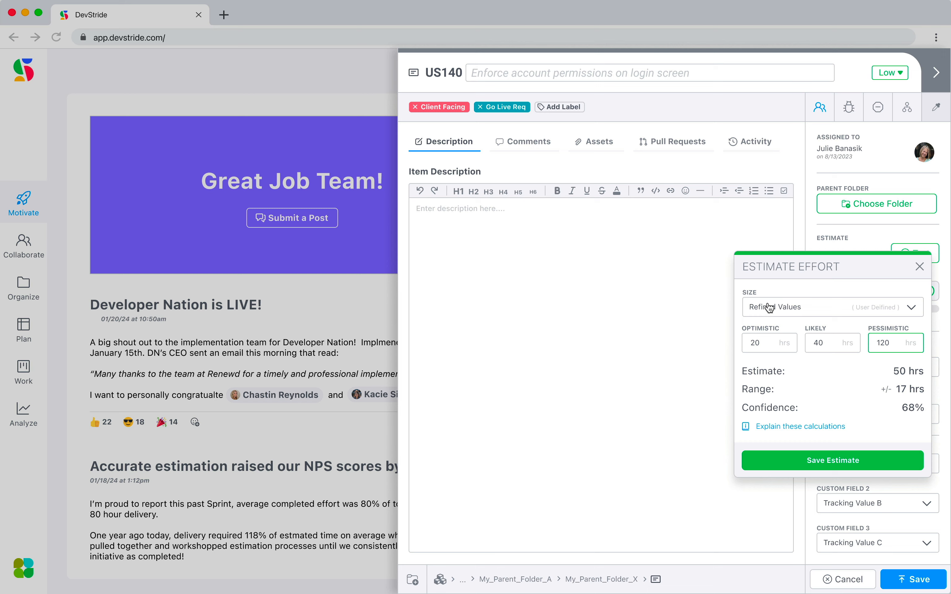
mouse_move(810, 311)
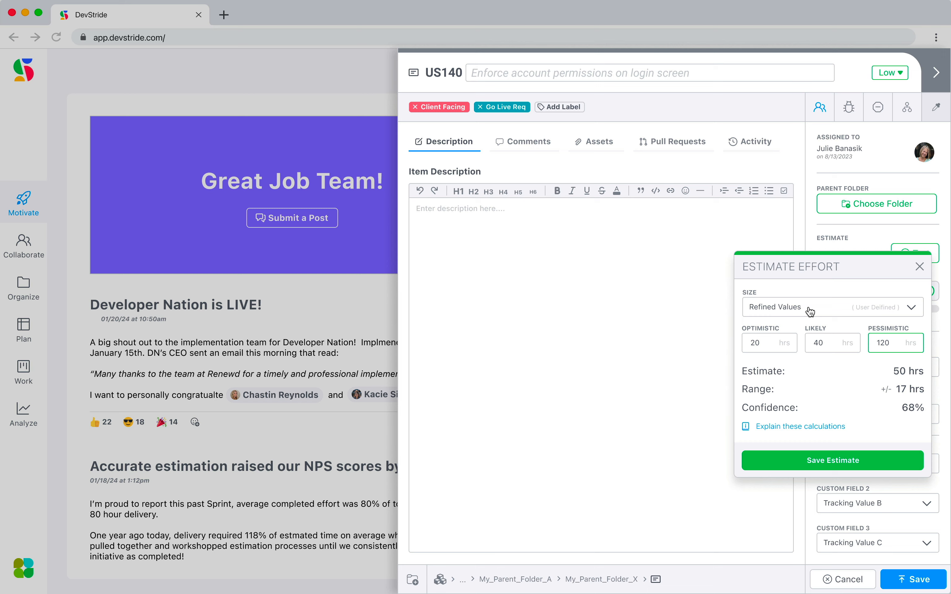
mouse_move(740, 306)
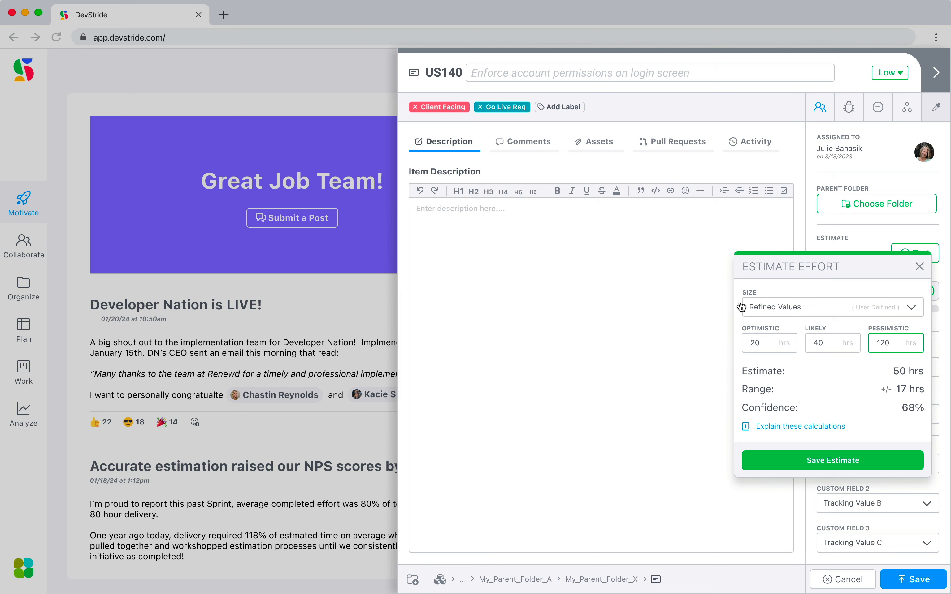
mouse_move(821, 311)
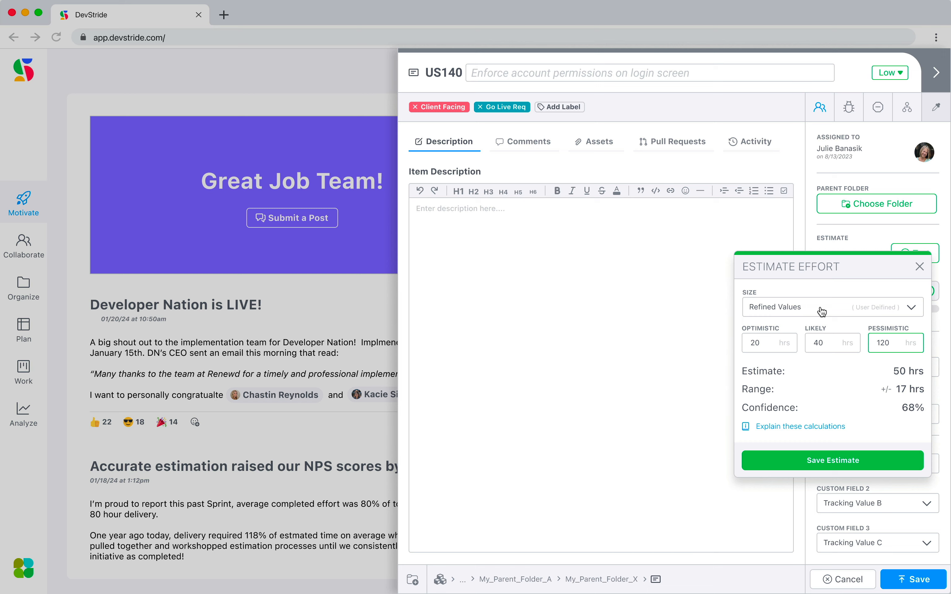